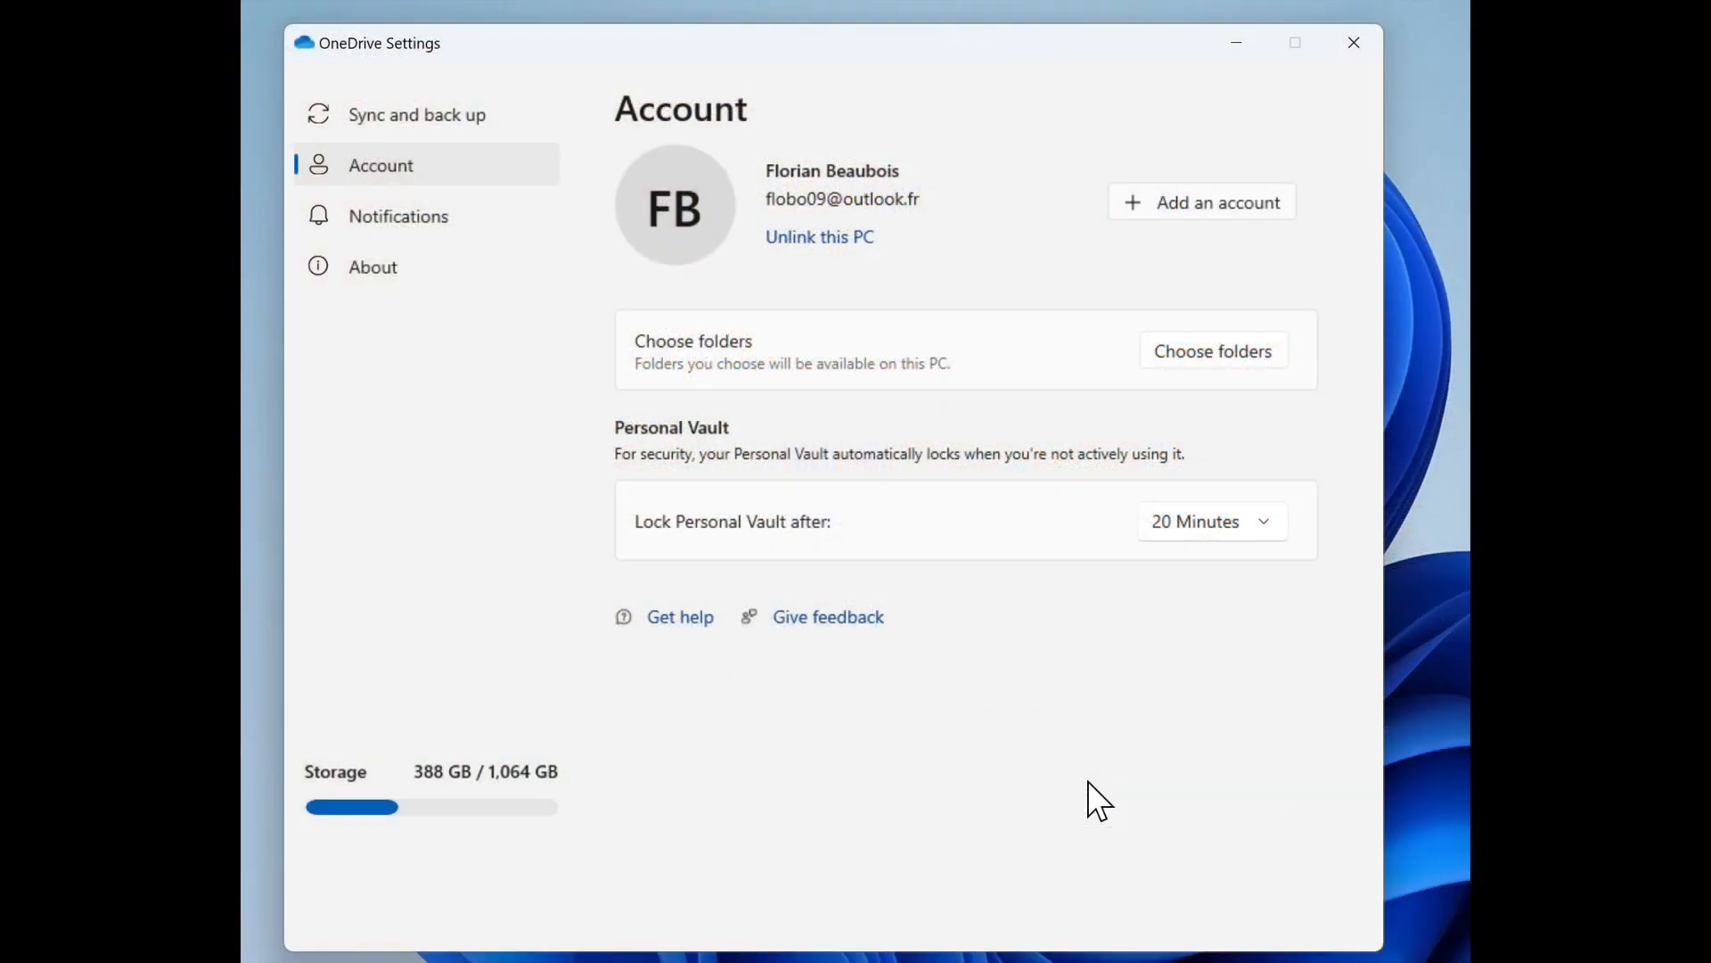
mouse_move(942, 740)
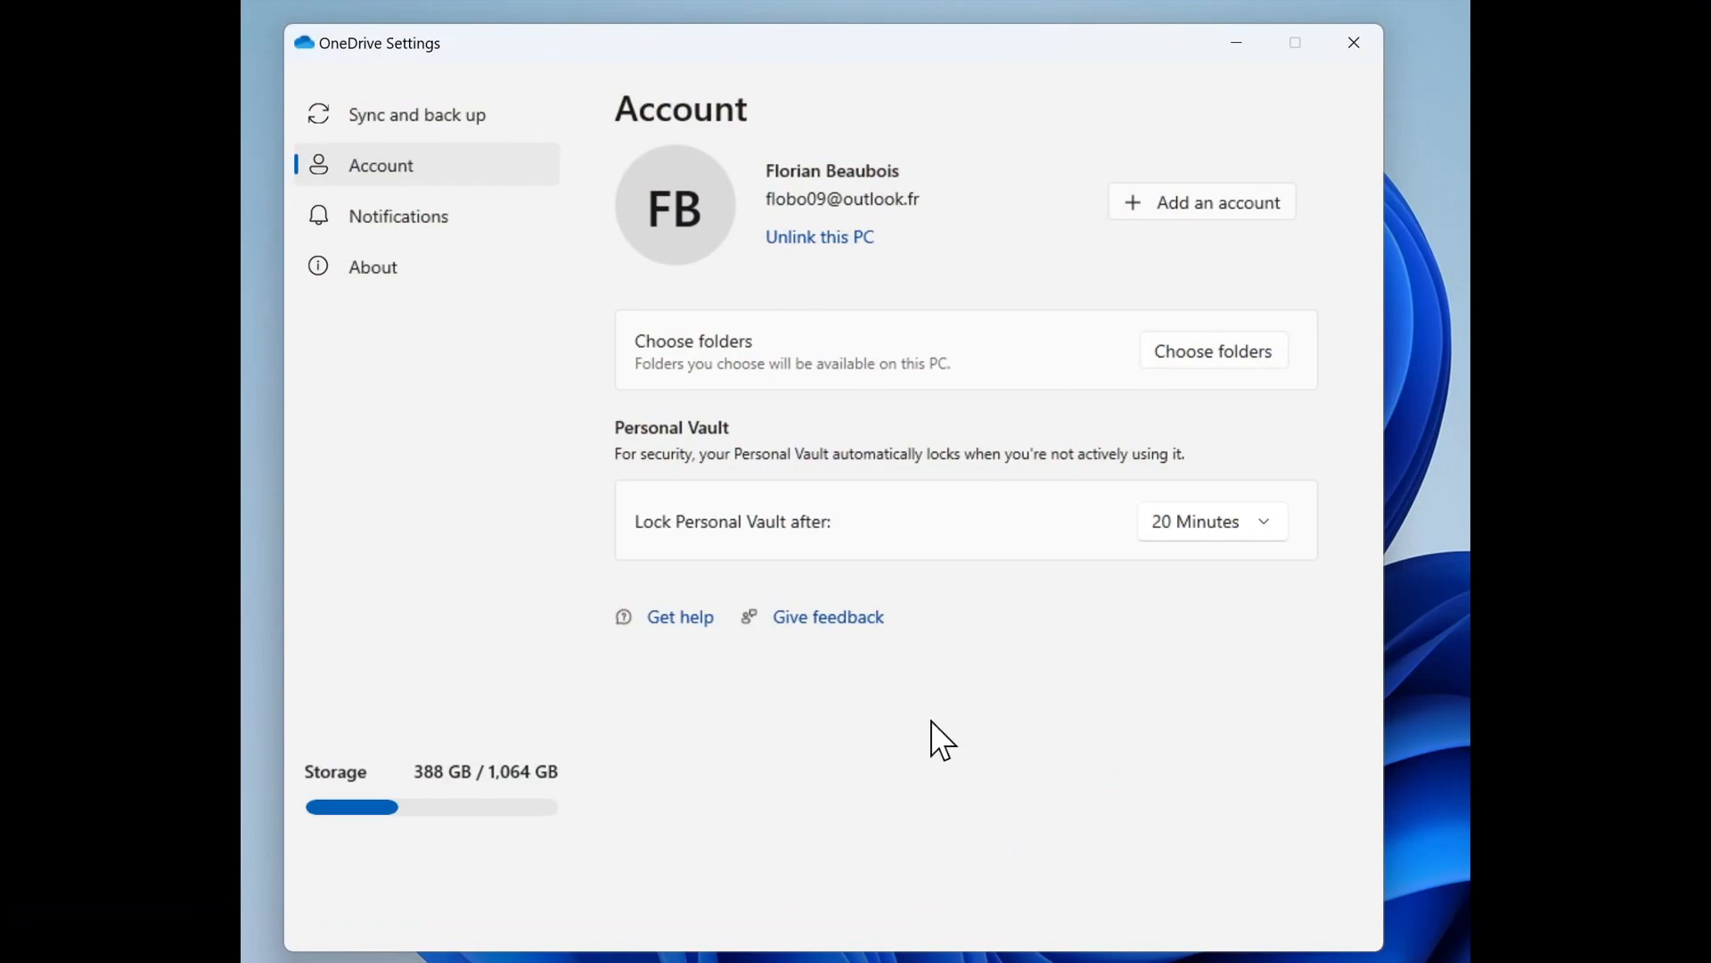
mouse_move(1080, 440)
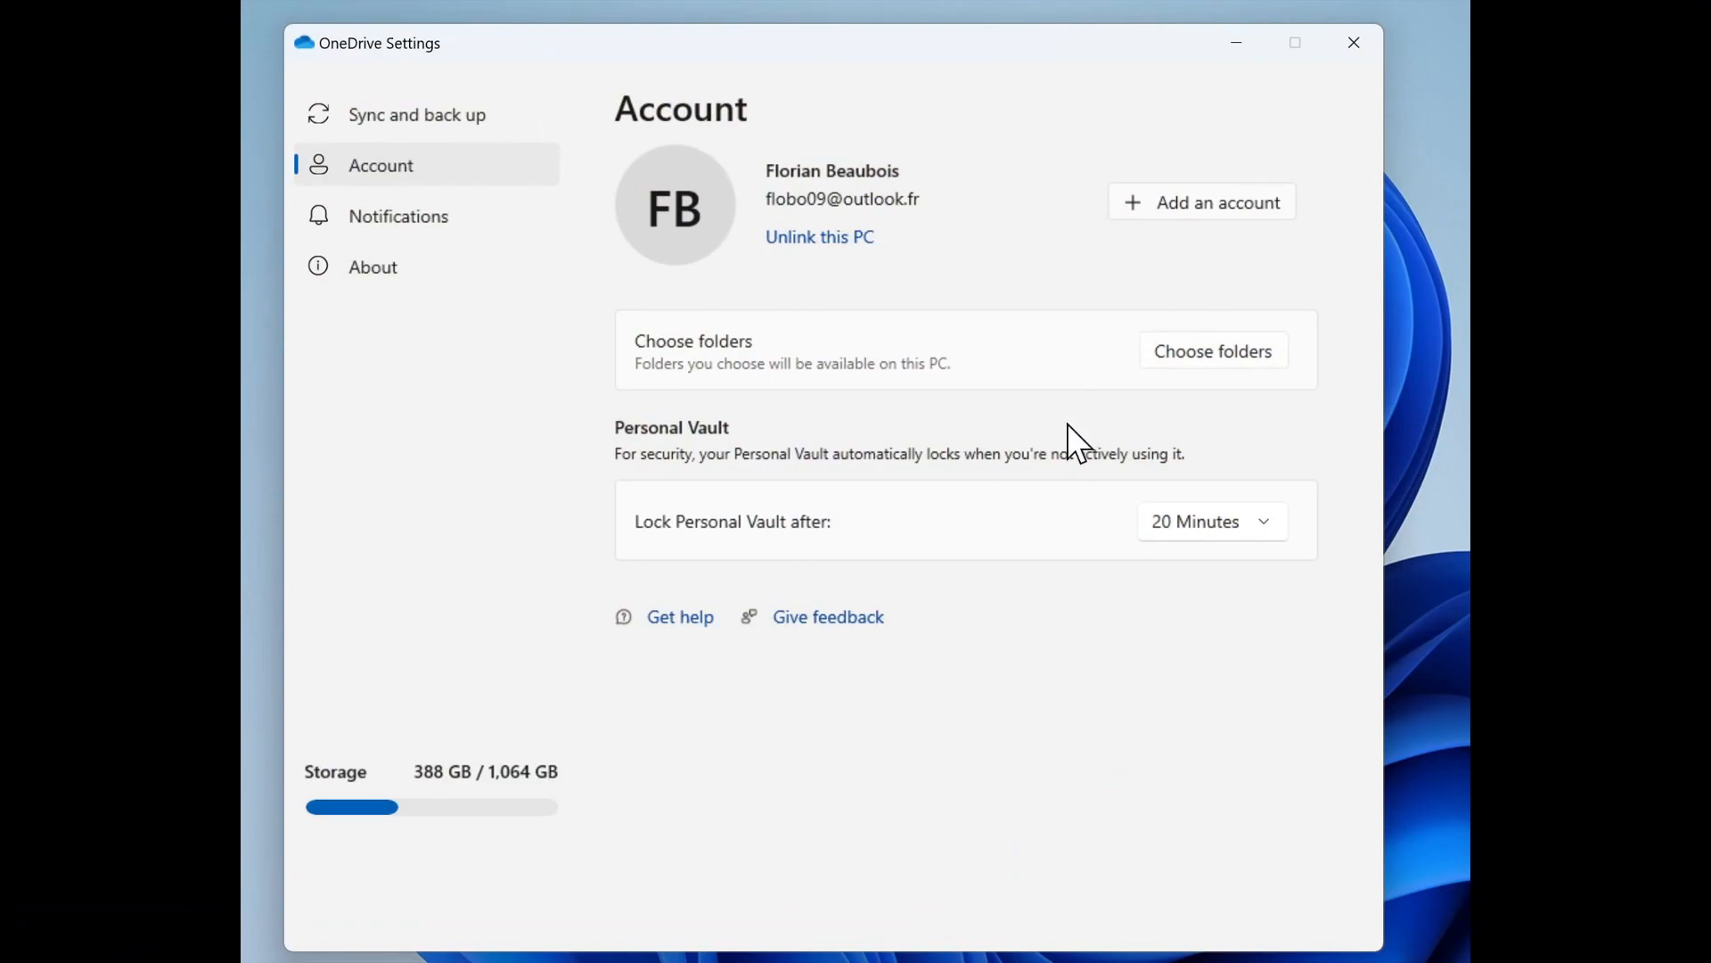
mouse_move(1015, 665)
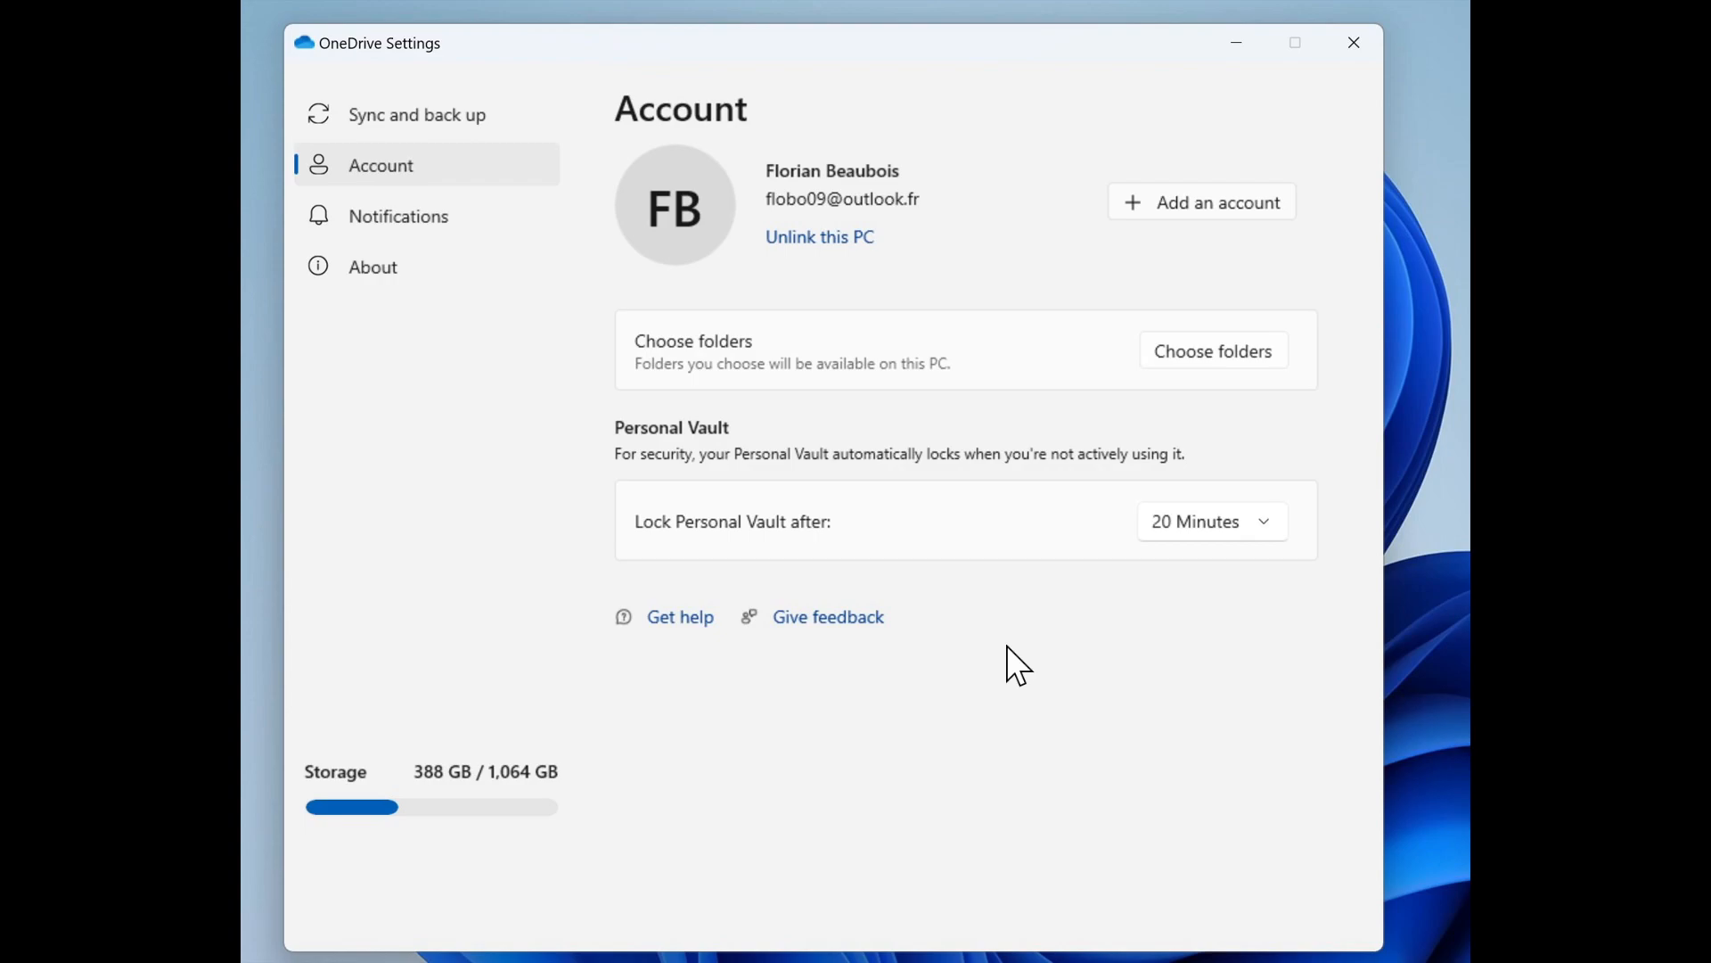
mouse_move(948, 441)
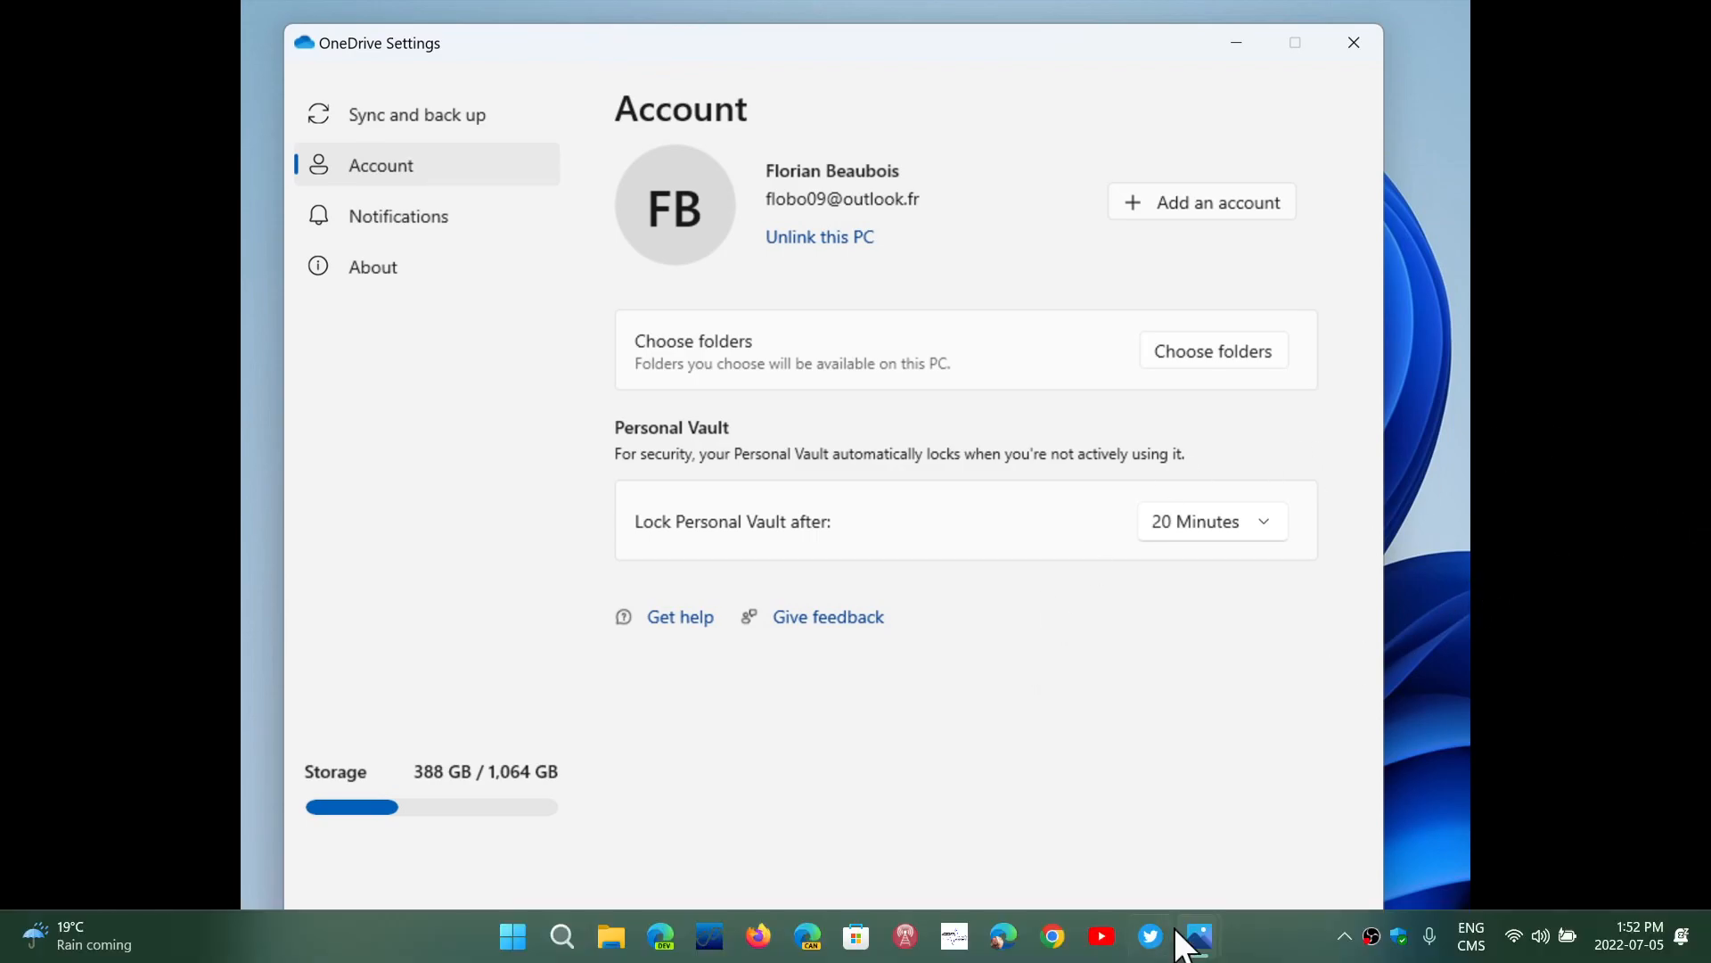
- Show the Notifications page with all five notification options switched on
click(403, 214)
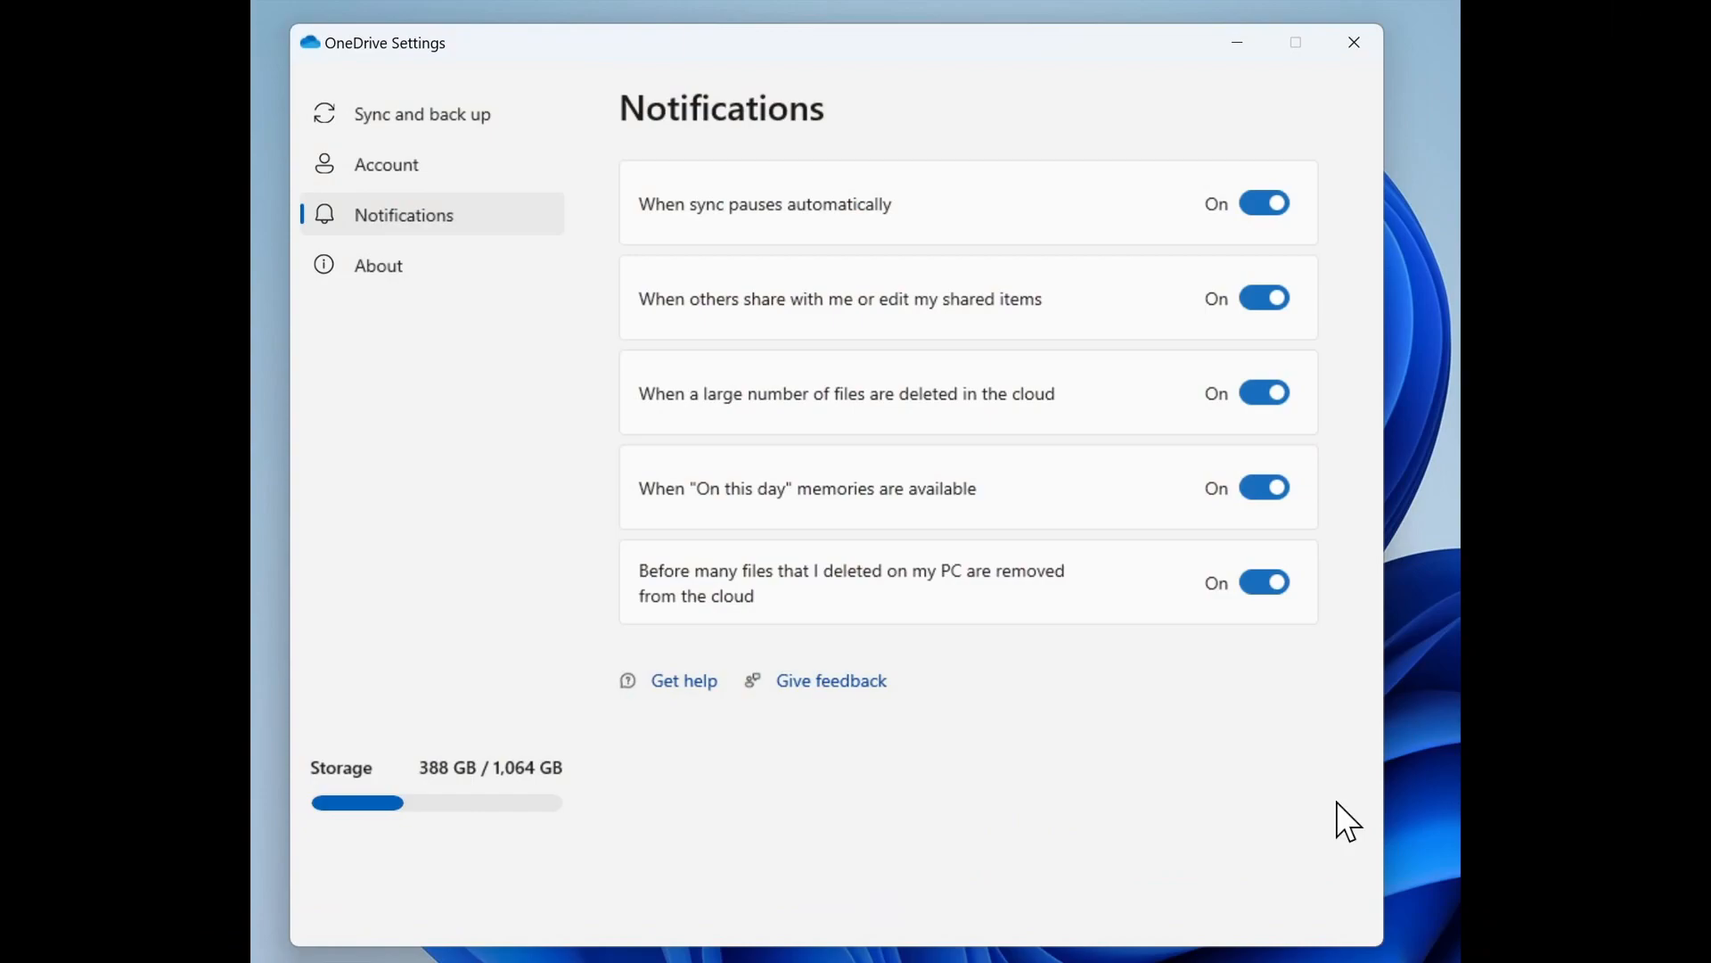
mouse_move(1154, 660)
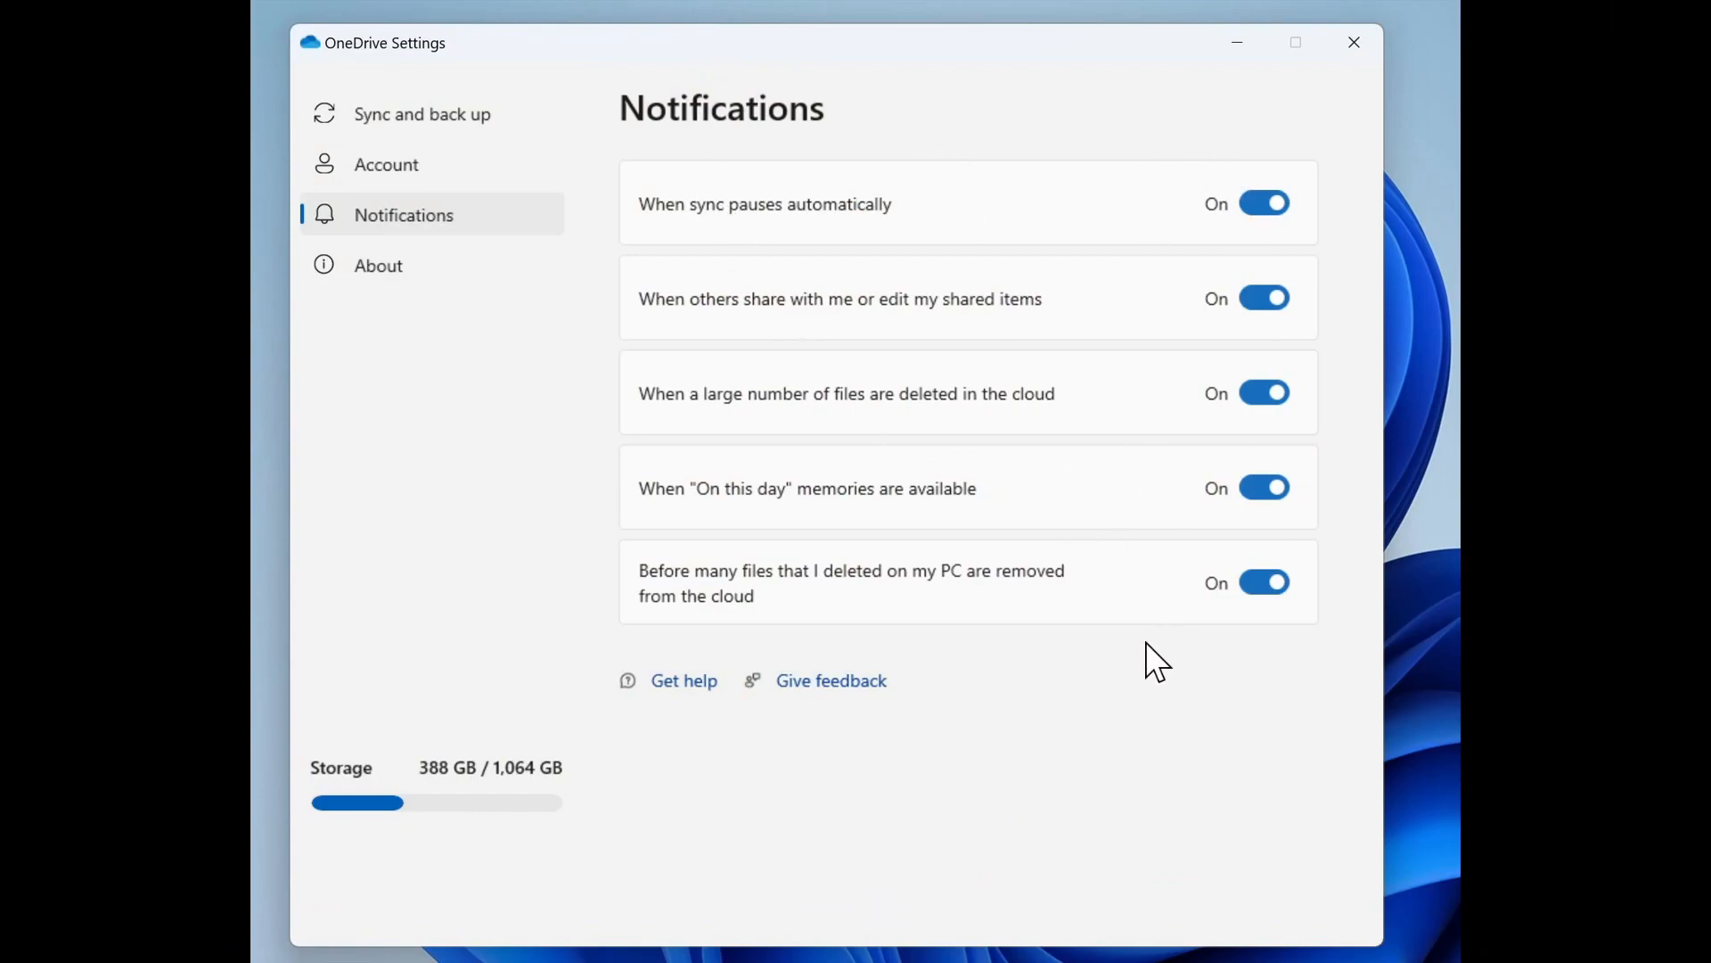
mouse_move(970, 689)
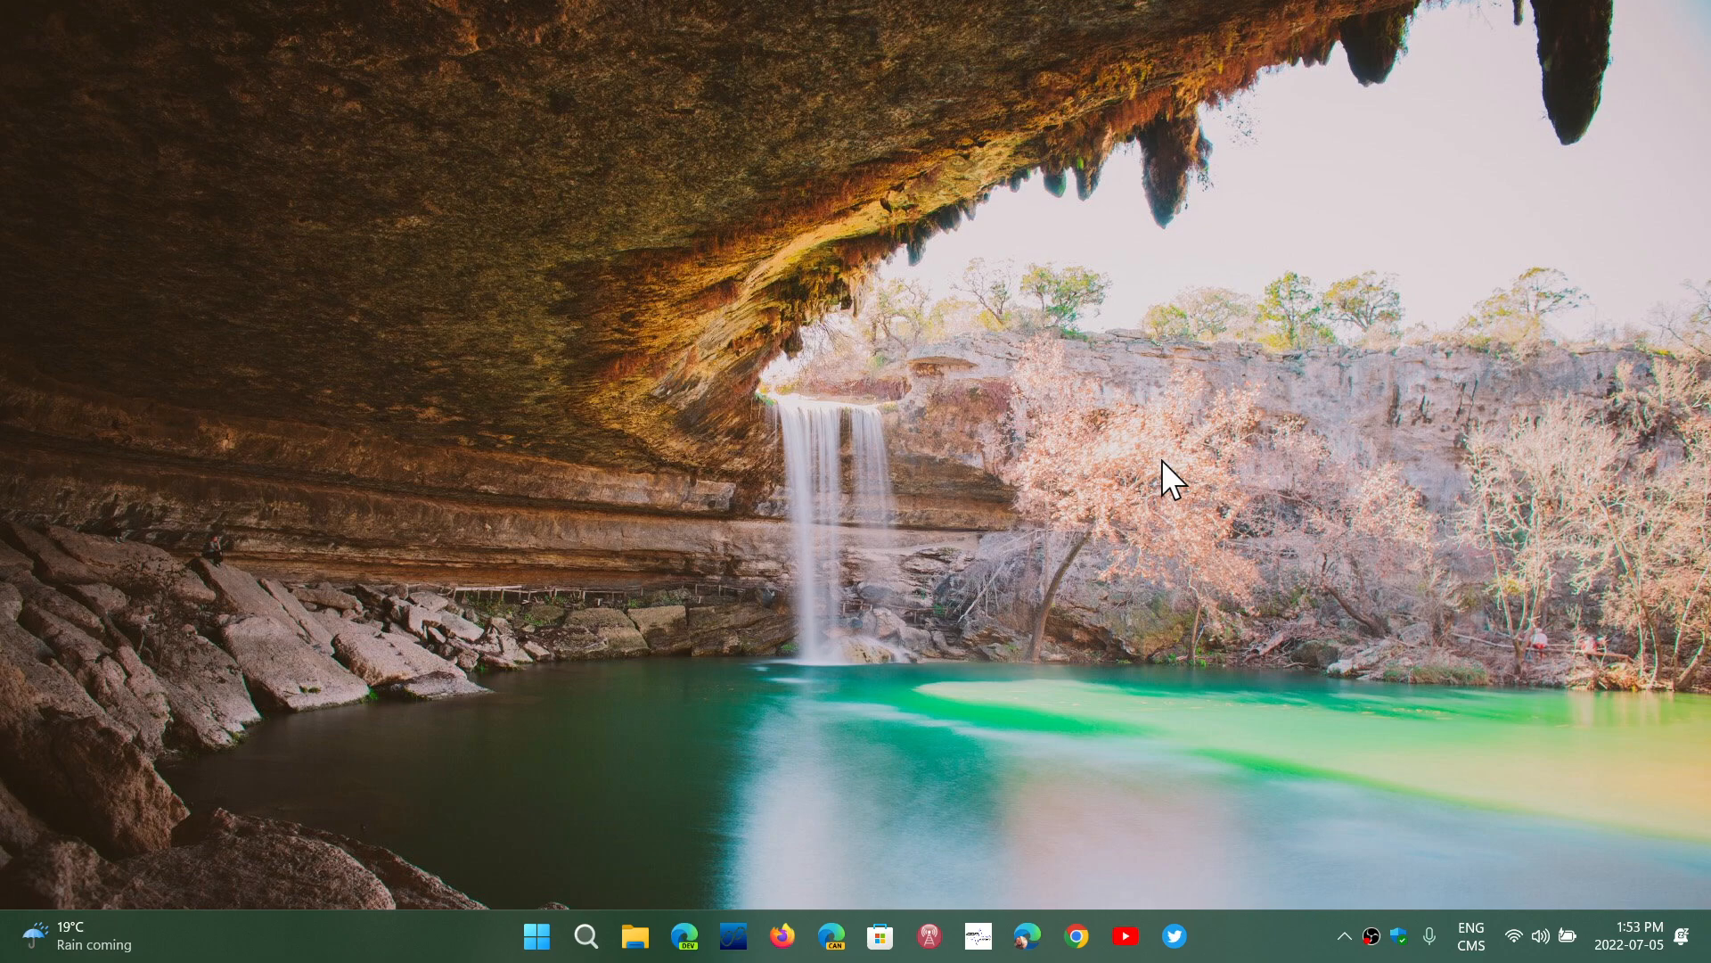
click(1344, 936)
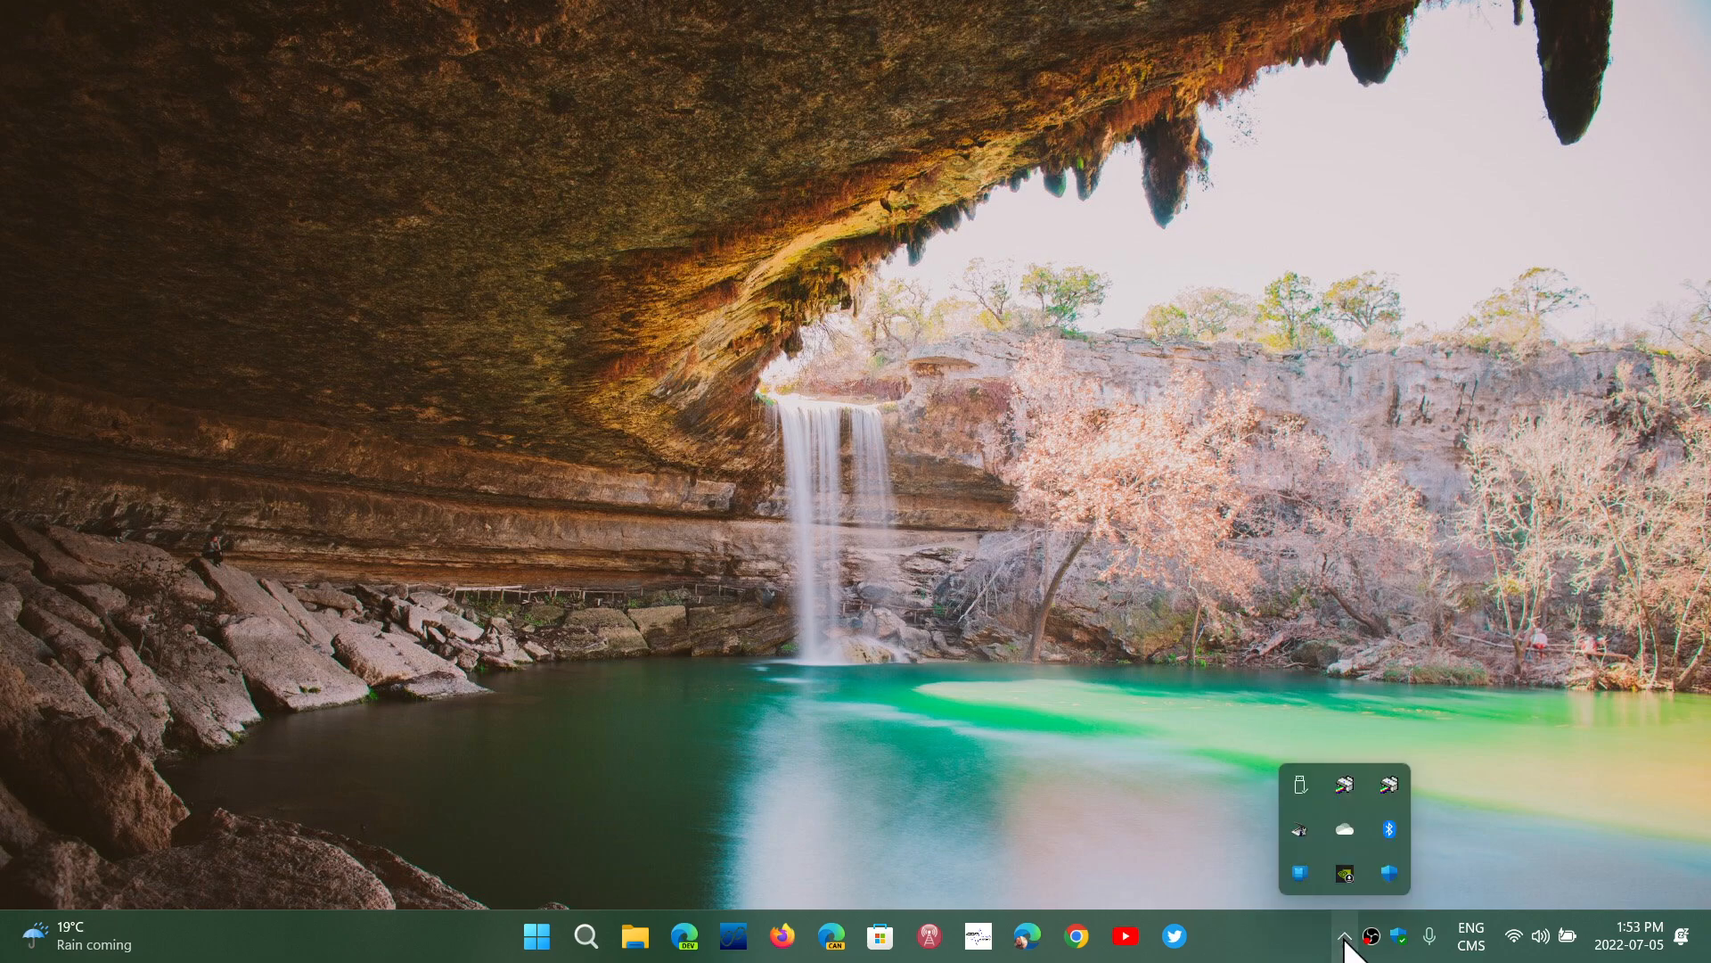
mouse_move(1079, 740)
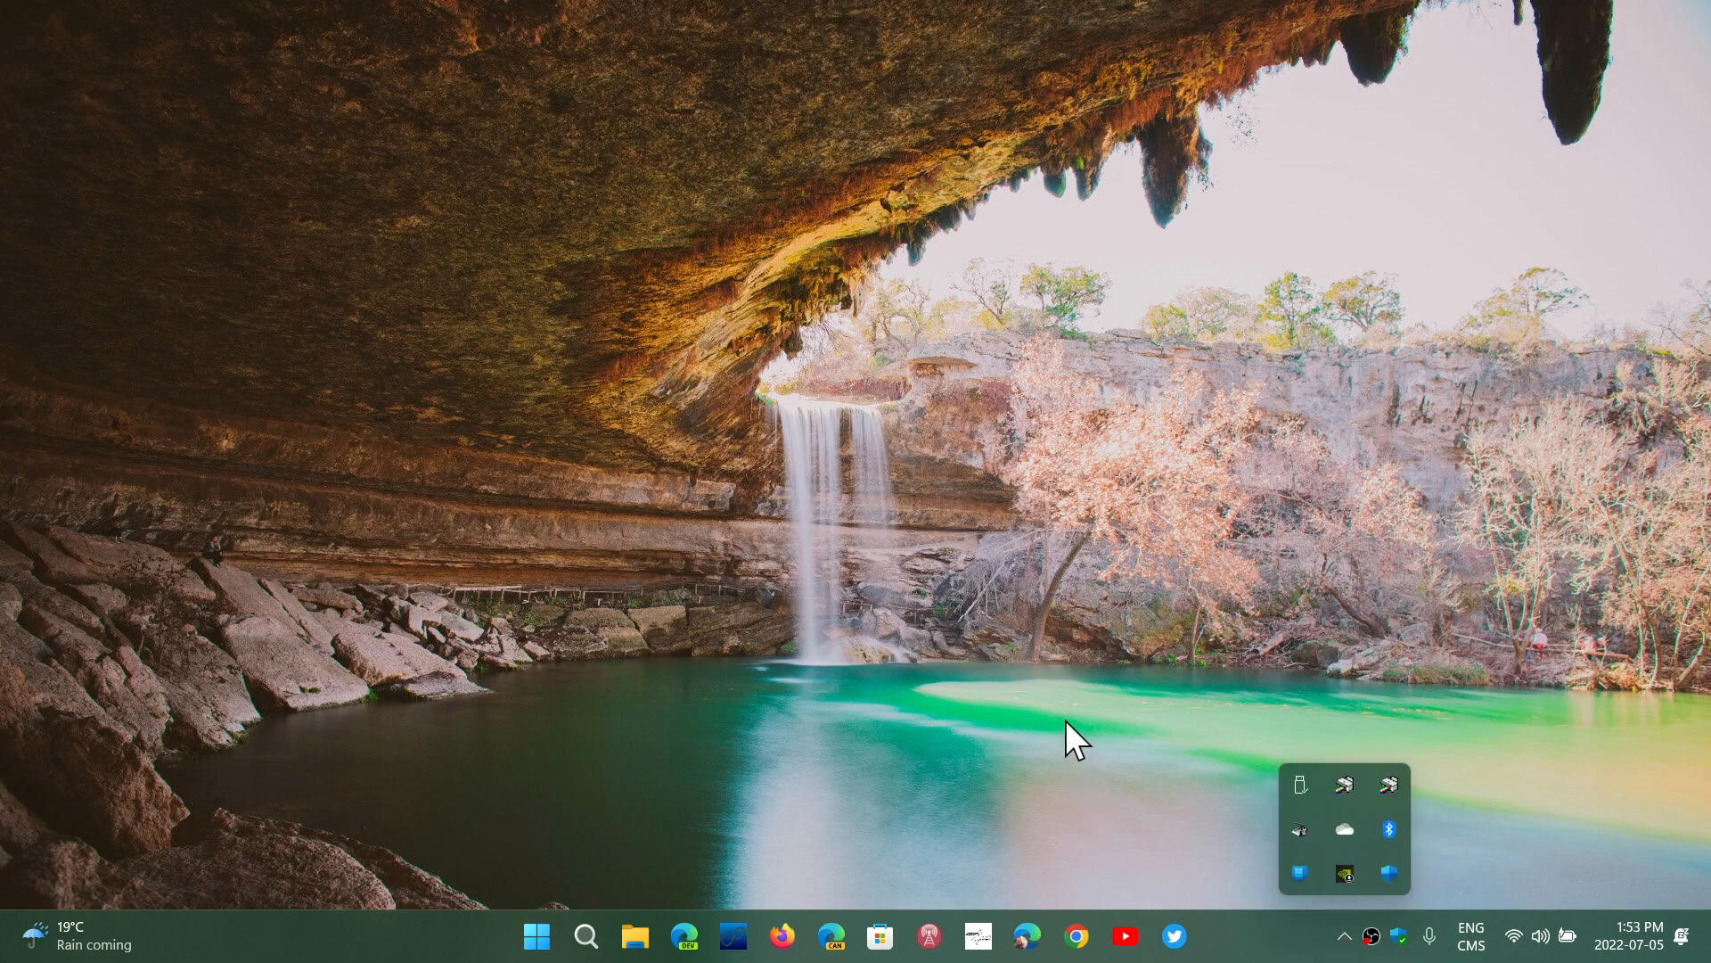
click(1345, 936)
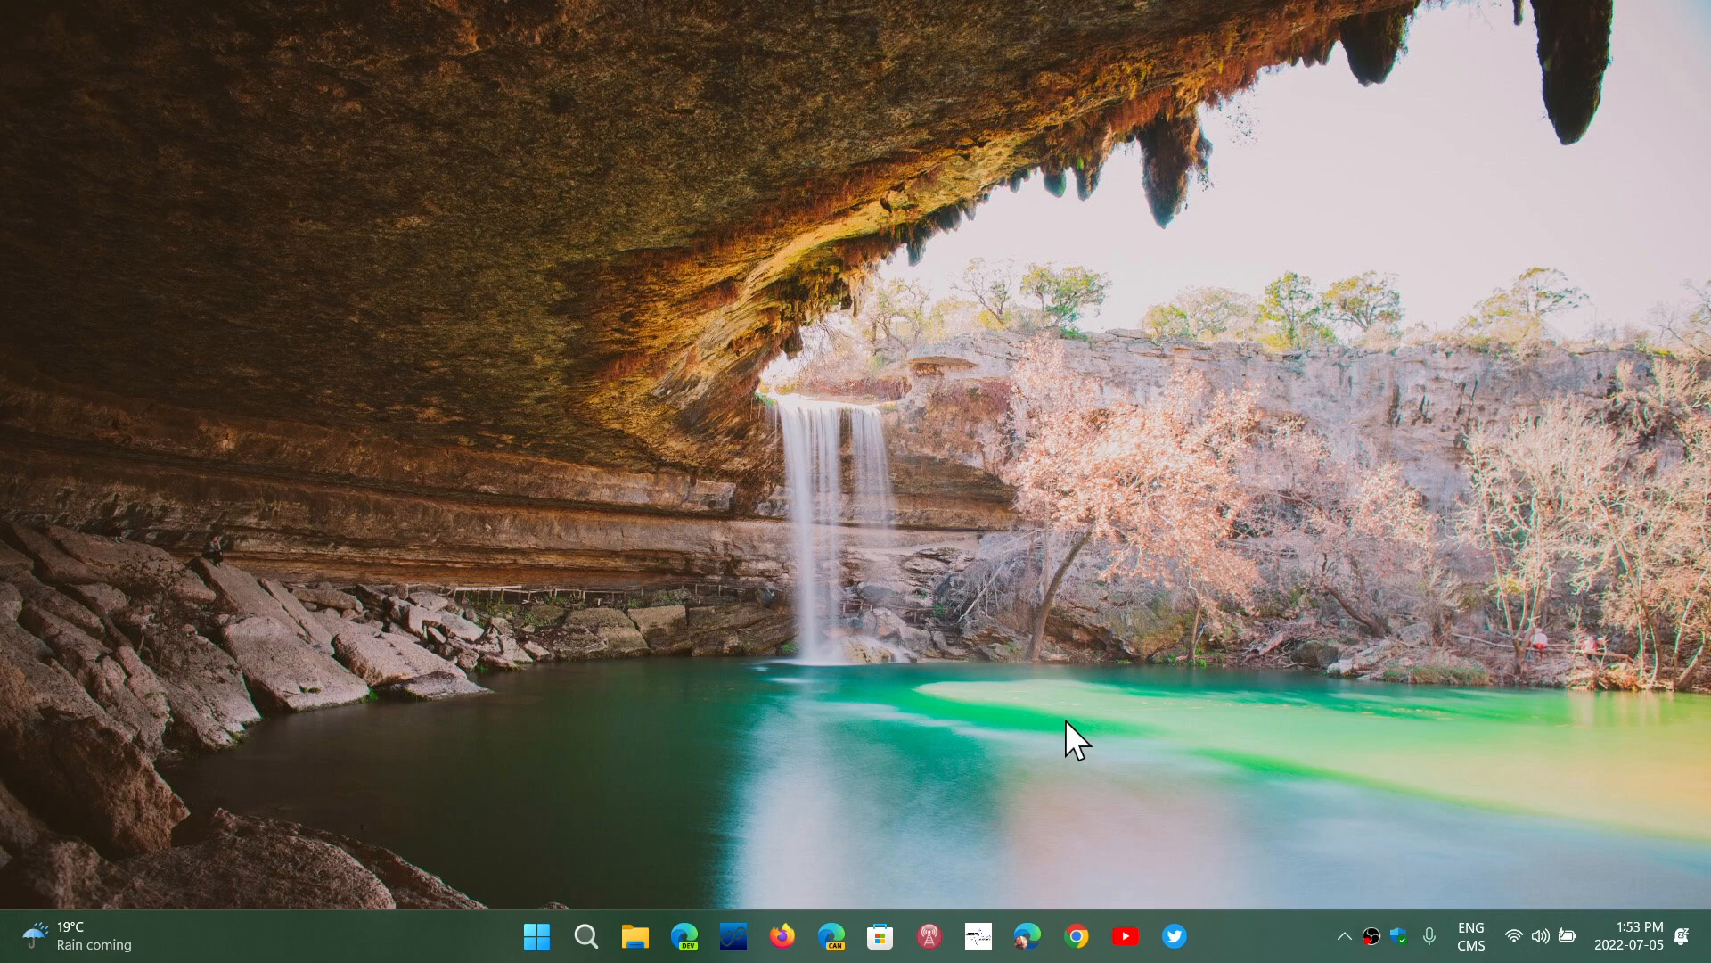